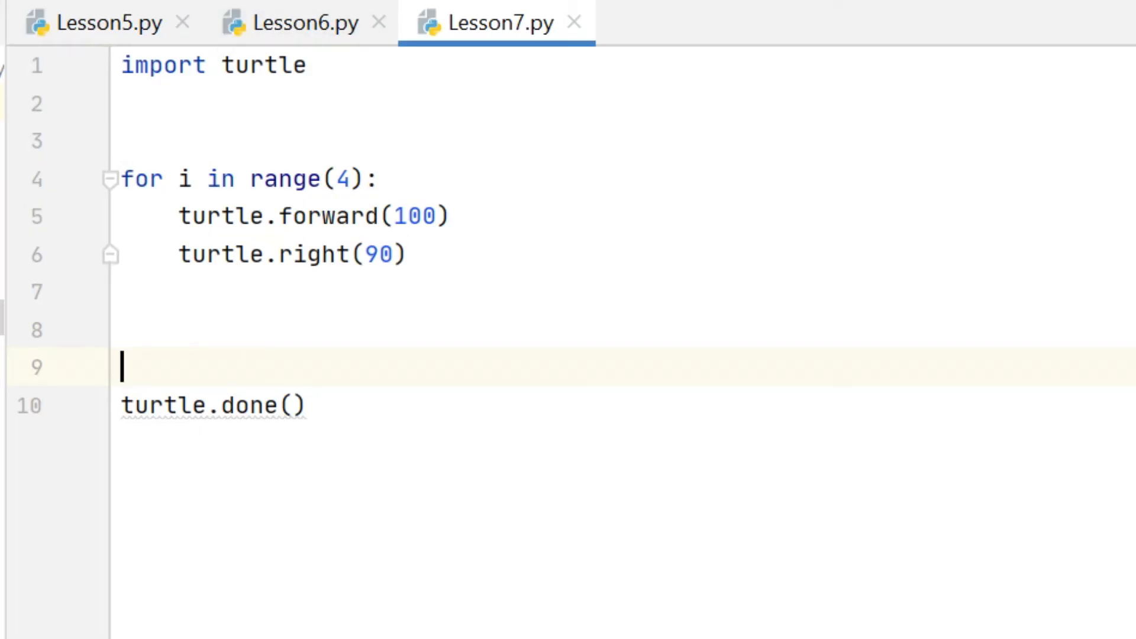
# - Define def draw_square(): above the loop and indent the loop into its body
pyautogui.click(295, 405)
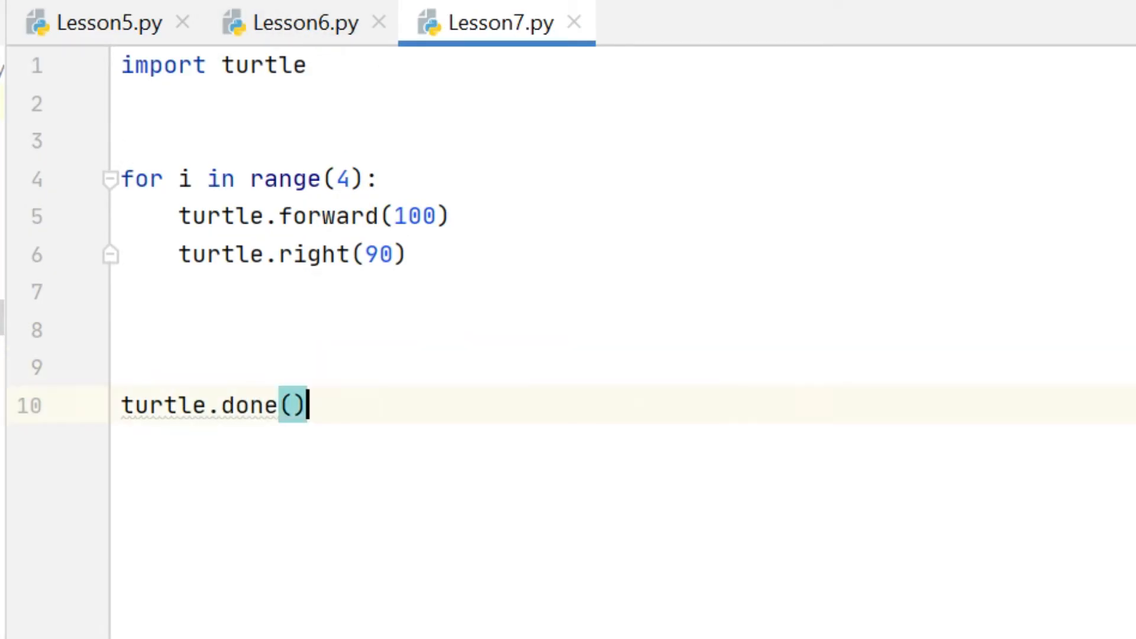
pyautogui.click(290, 330)
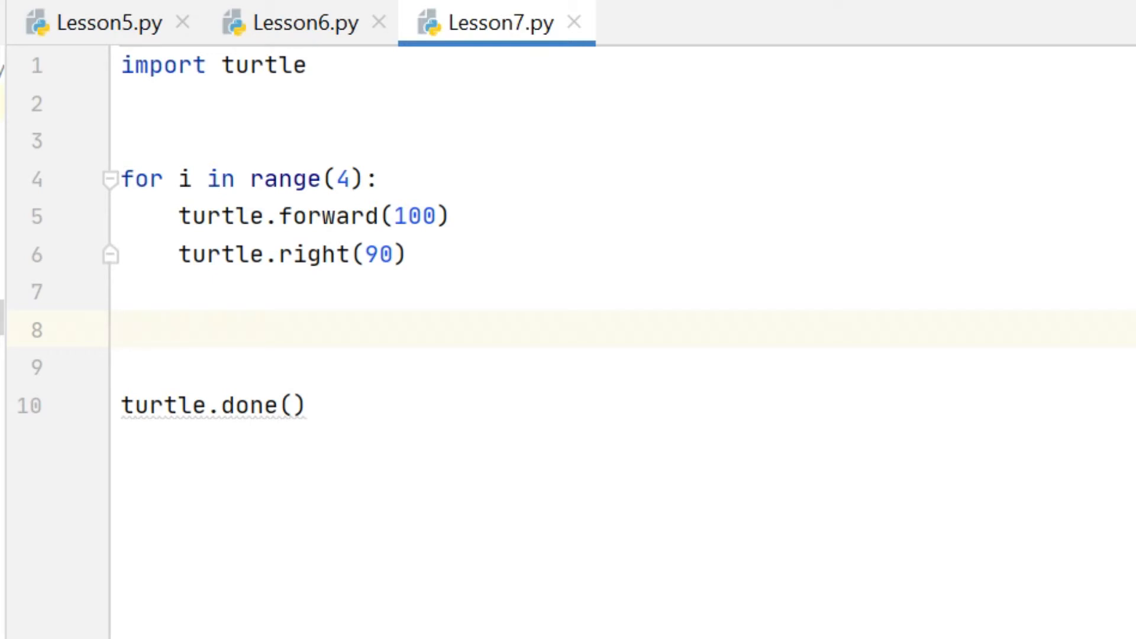
pyautogui.click(130, 254)
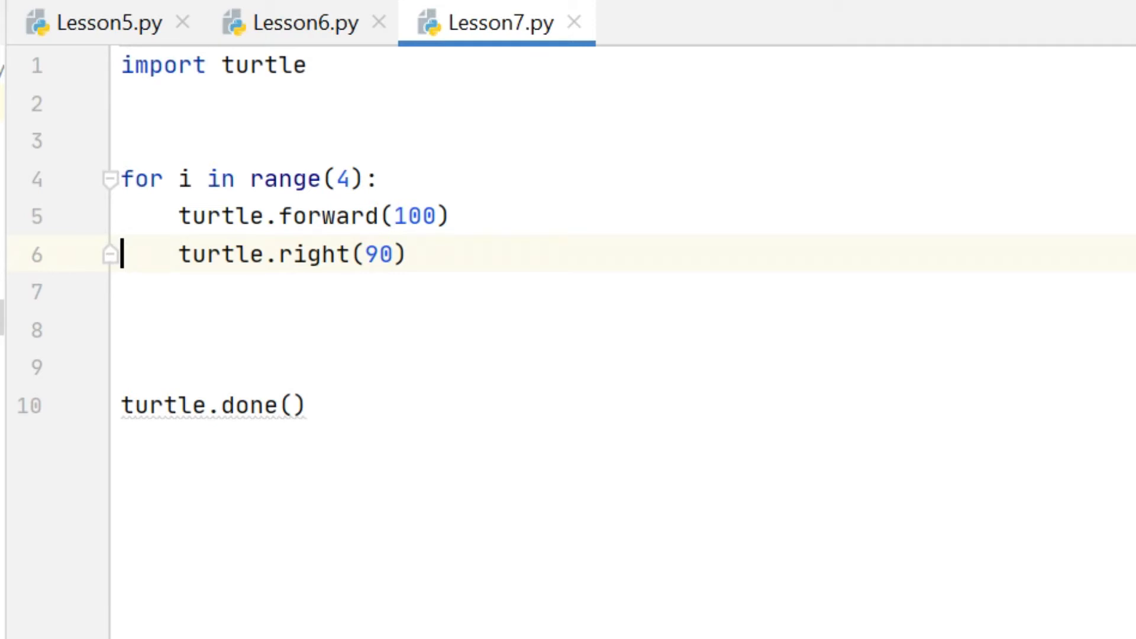
pyautogui.write('def')
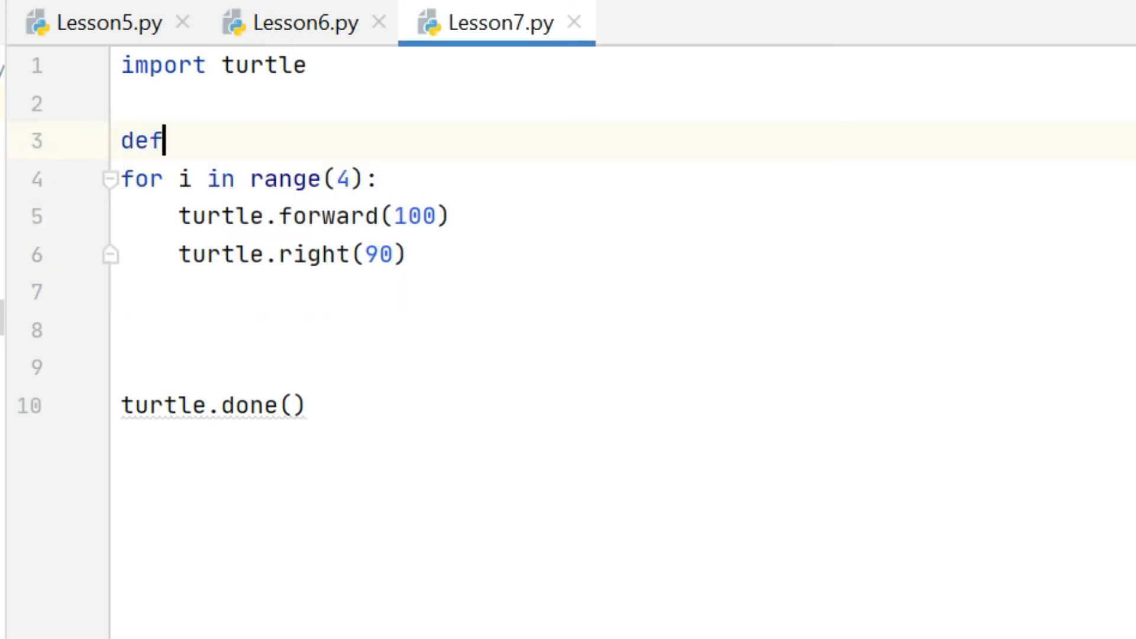
pyautogui.write('draw')
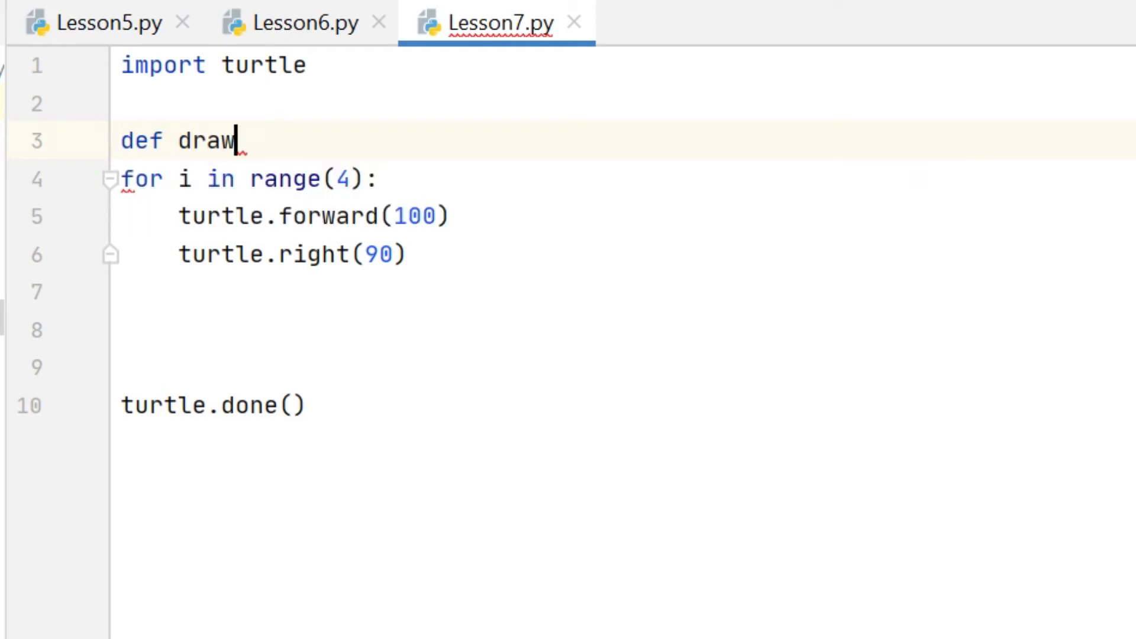
pyautogui.write('_square')
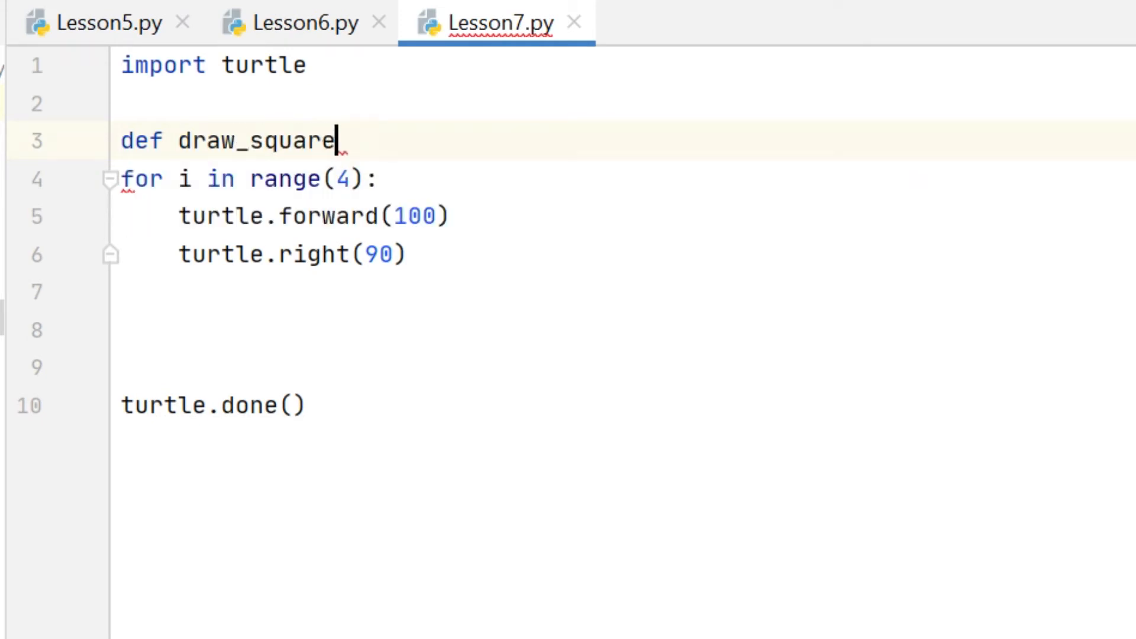
pyautogui.write('():')
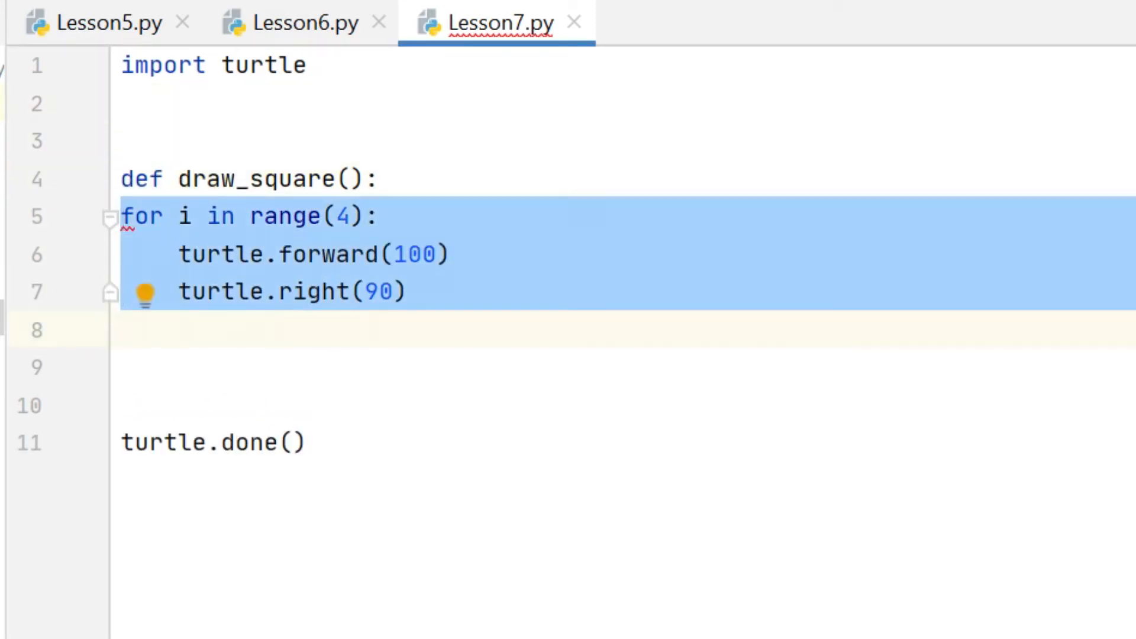
pyautogui.press('Tab')
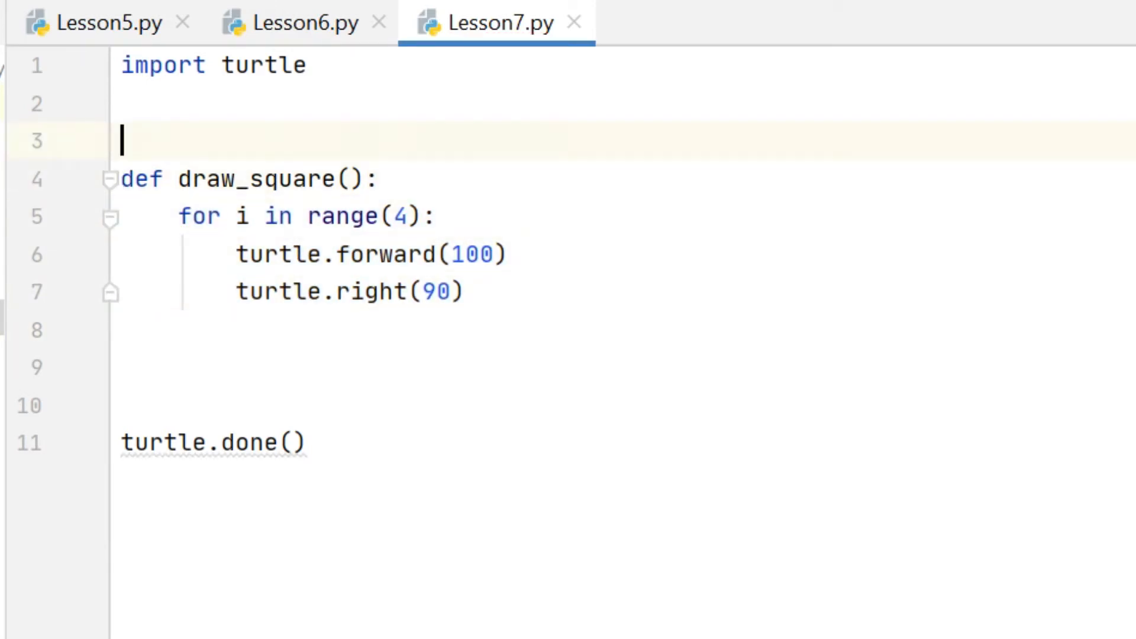
# - Add the comment '# Define a subroutine to draw a square' and run the script
pyautogui.write('# Def')
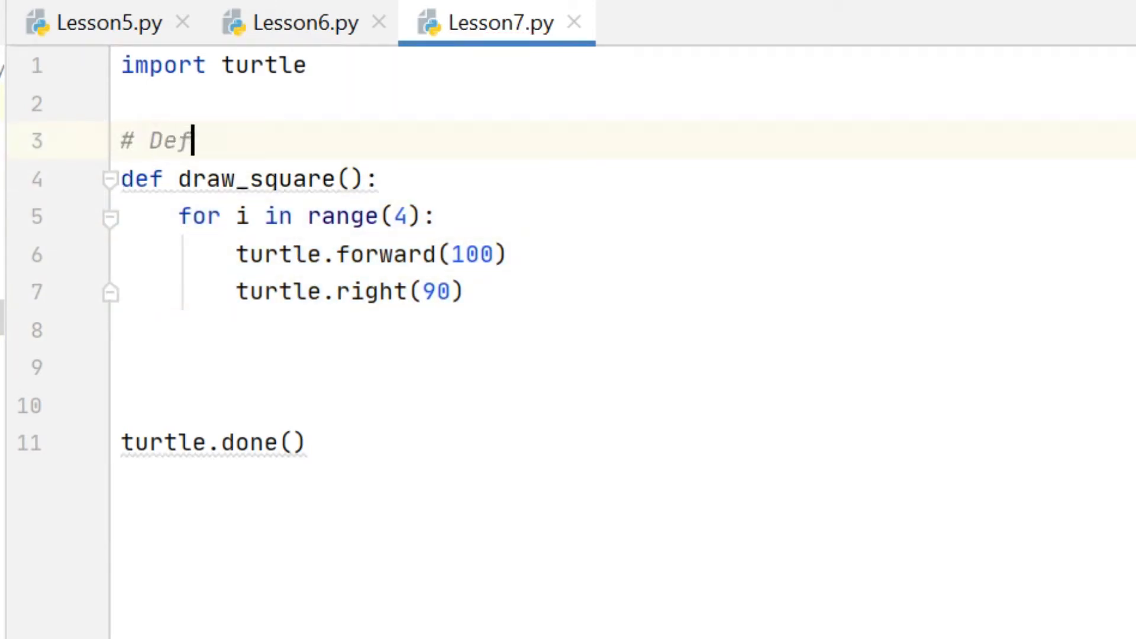
pyautogui.write('ine a subrout')
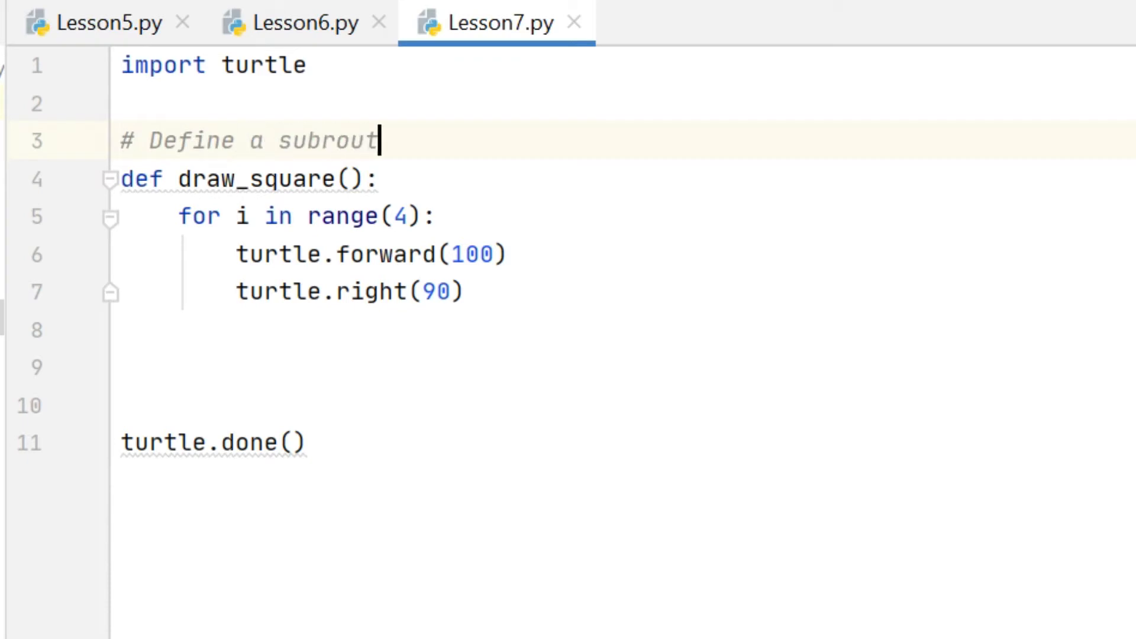
pyautogui.write('ine to draw a')
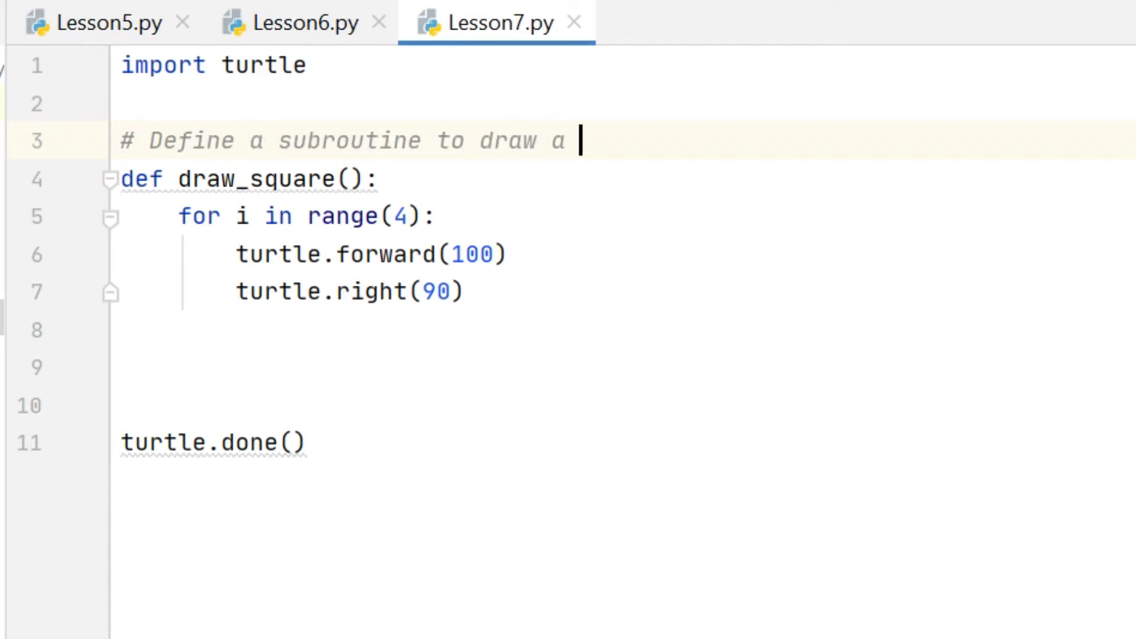
pyautogui.write('square')
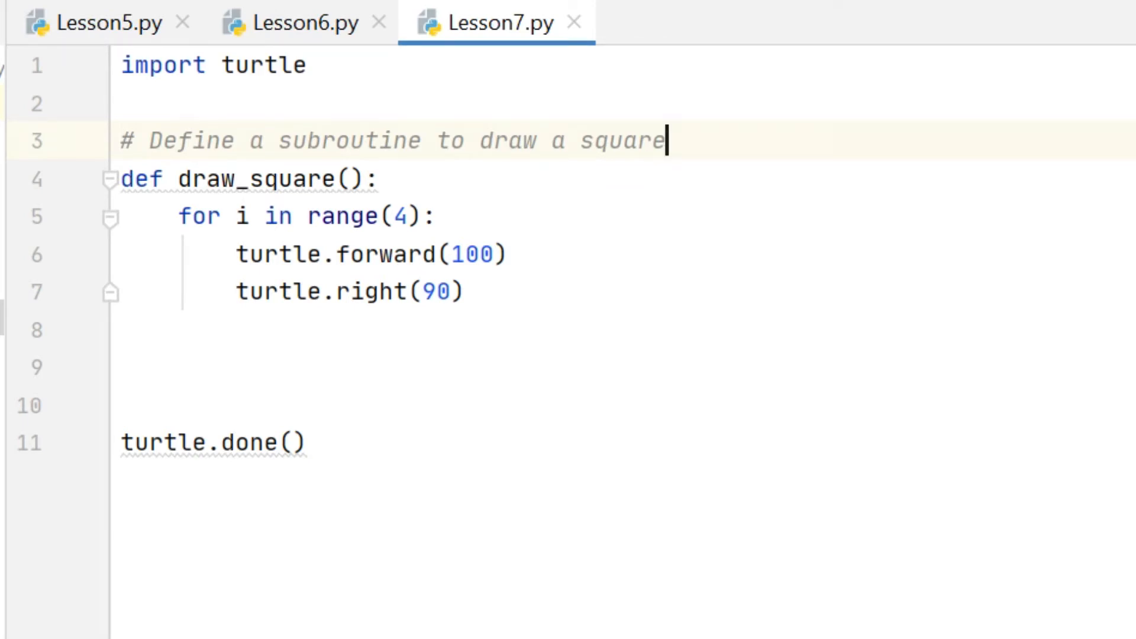
pyautogui.click(290, 368)
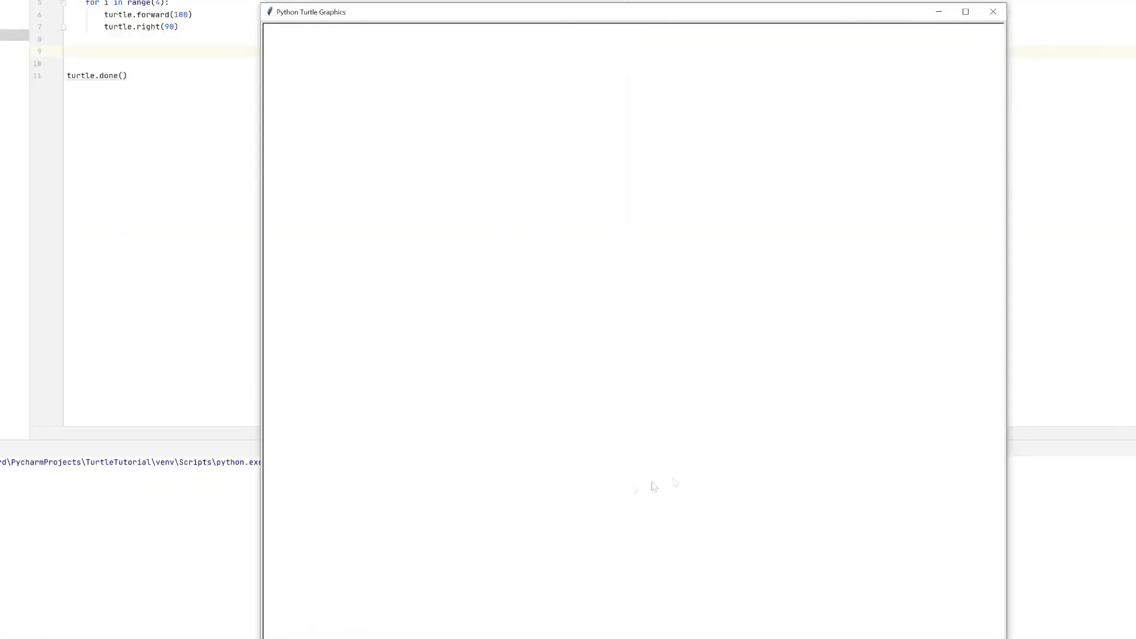
pyautogui.moveTo(993, 24)
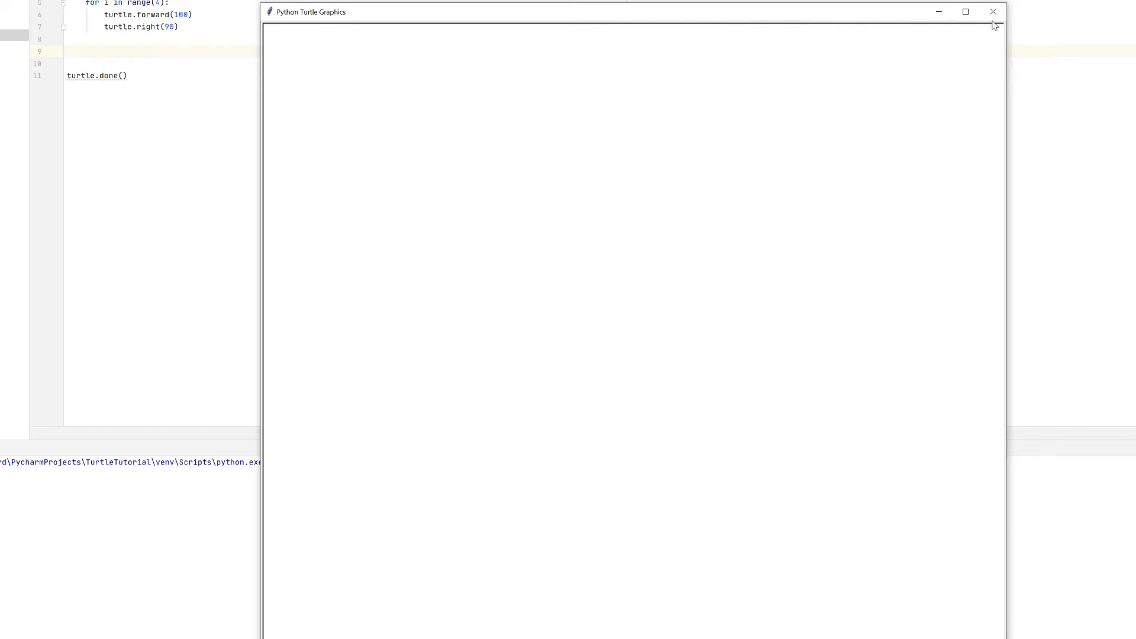
# - Close the blank Python Turtle Graphics window to return to the script
pyautogui.click(992, 12)
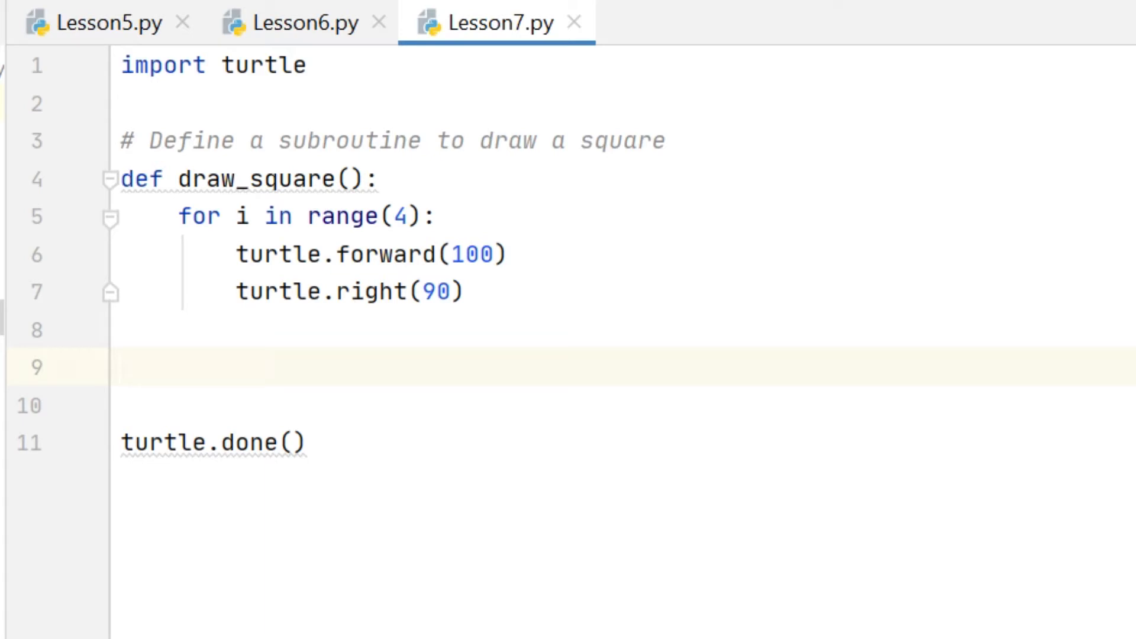
# - Call draw_square() below the function, then lift the pen with turtle.penup()
pyautogui.click(122, 367)
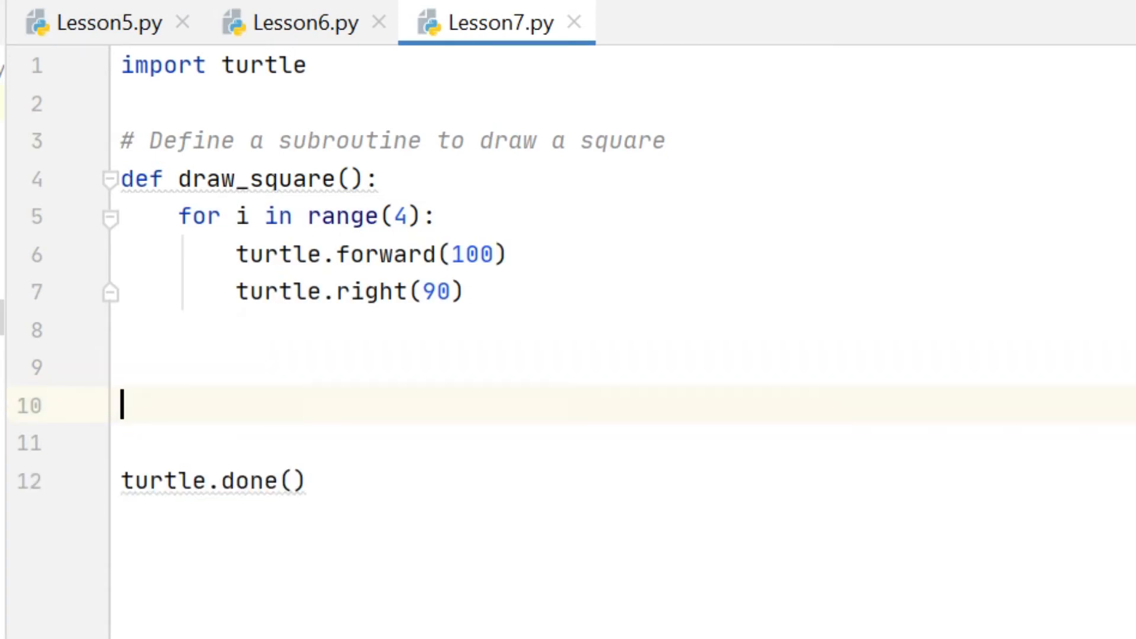
pyautogui.write('draw_square(')
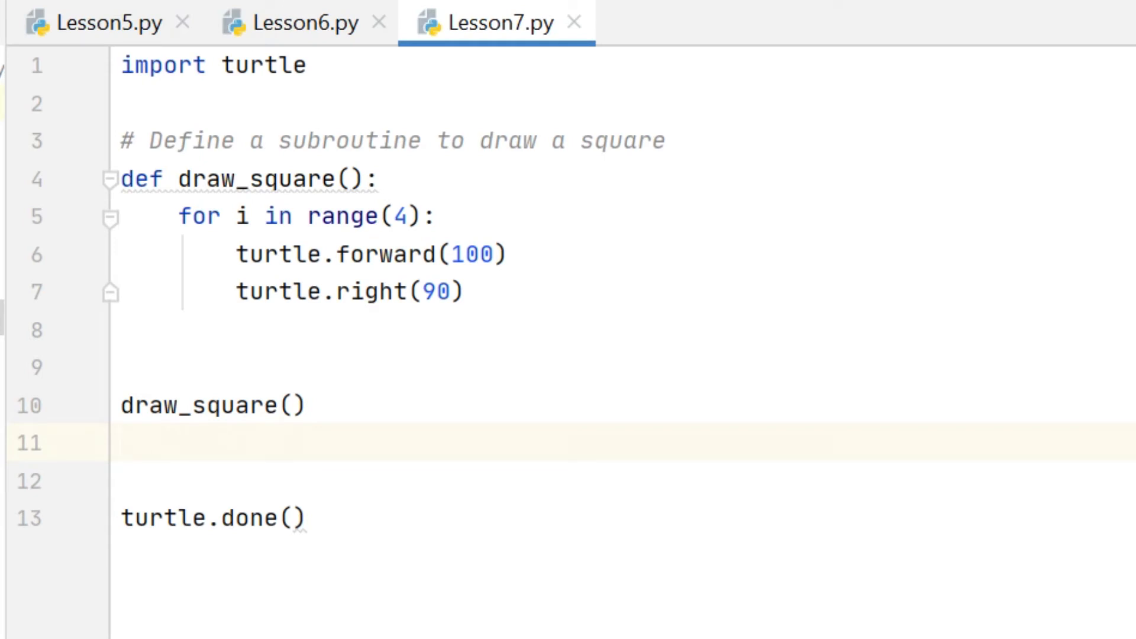
pyautogui.write('turt')
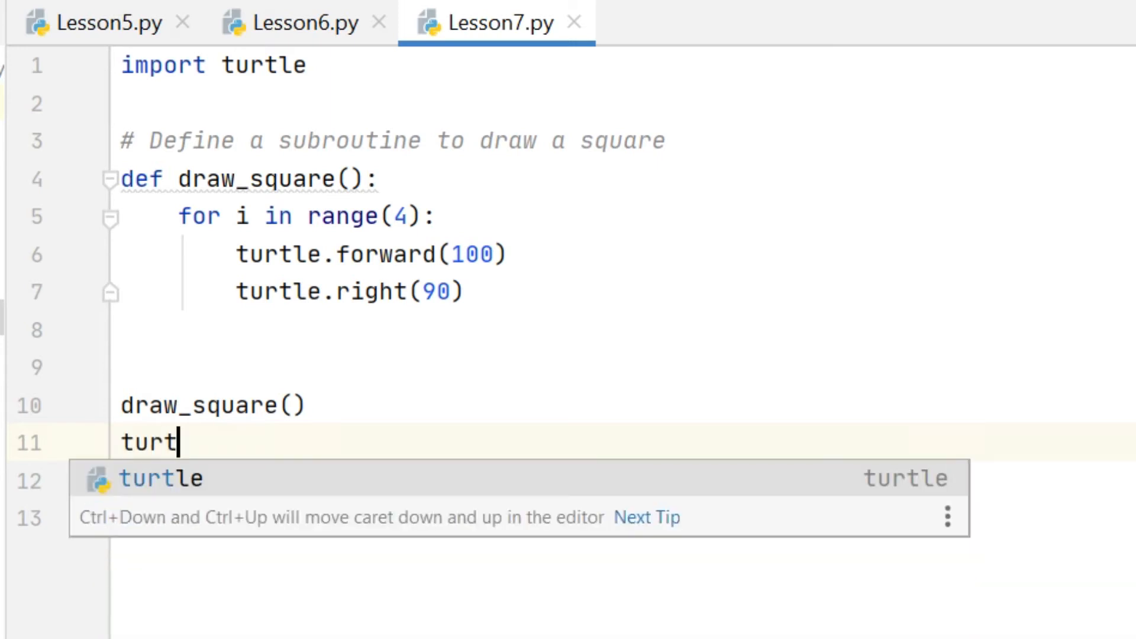
pyautogui.write('le.pen')
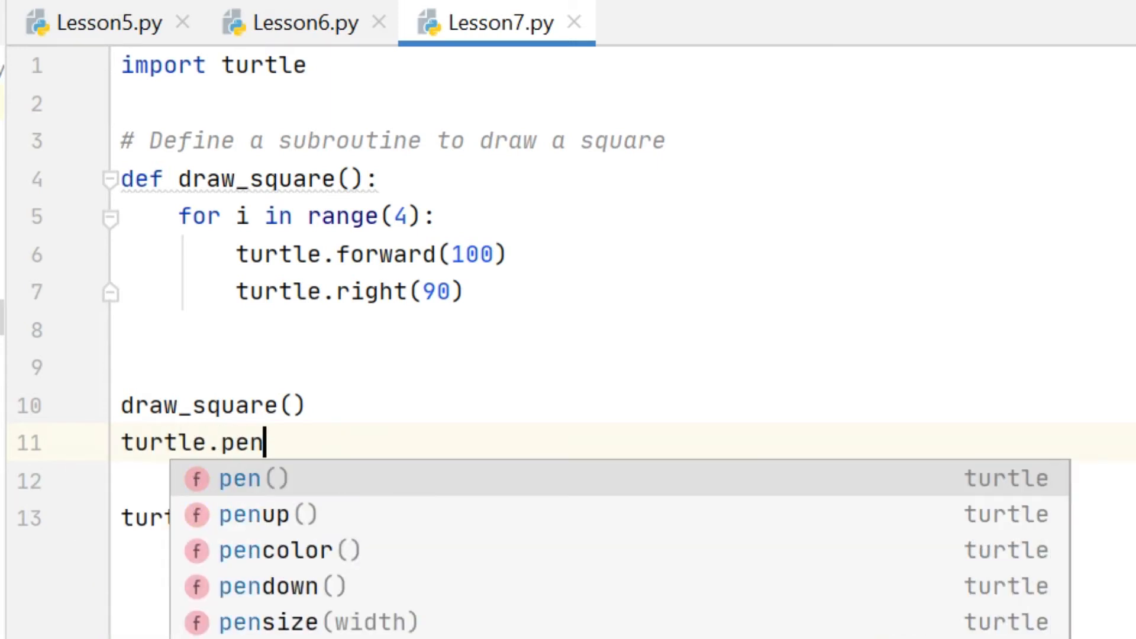
pyautogui.click(253, 513)
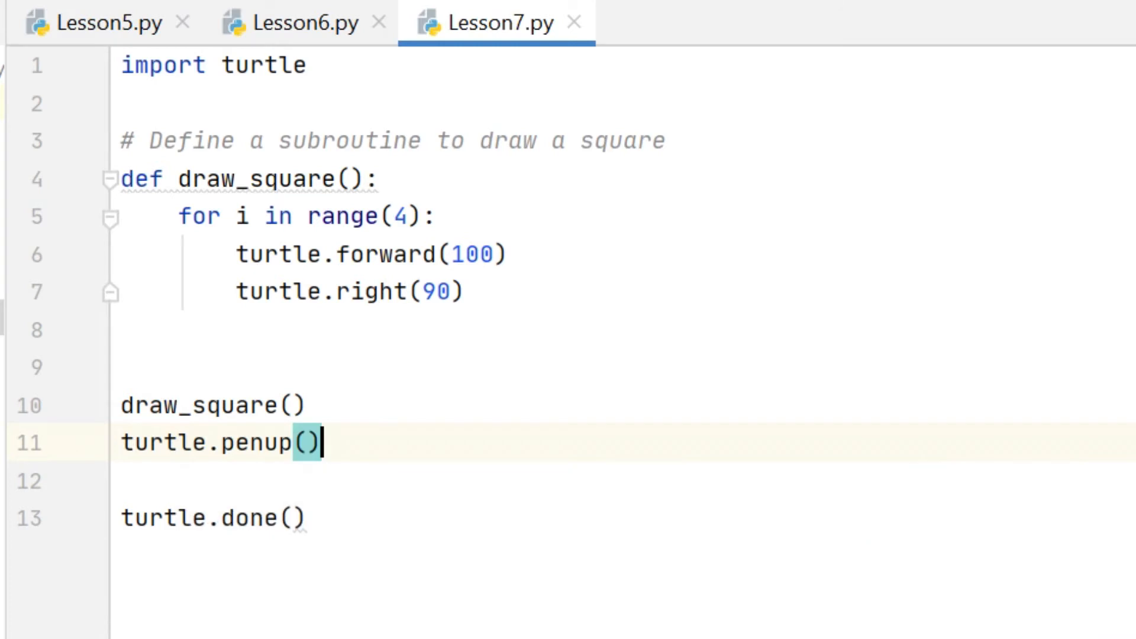
# - Move to x 200 and y 200 with setx/sety, lower the pen and call draw_square() again
pyautogui.write('turtle.')
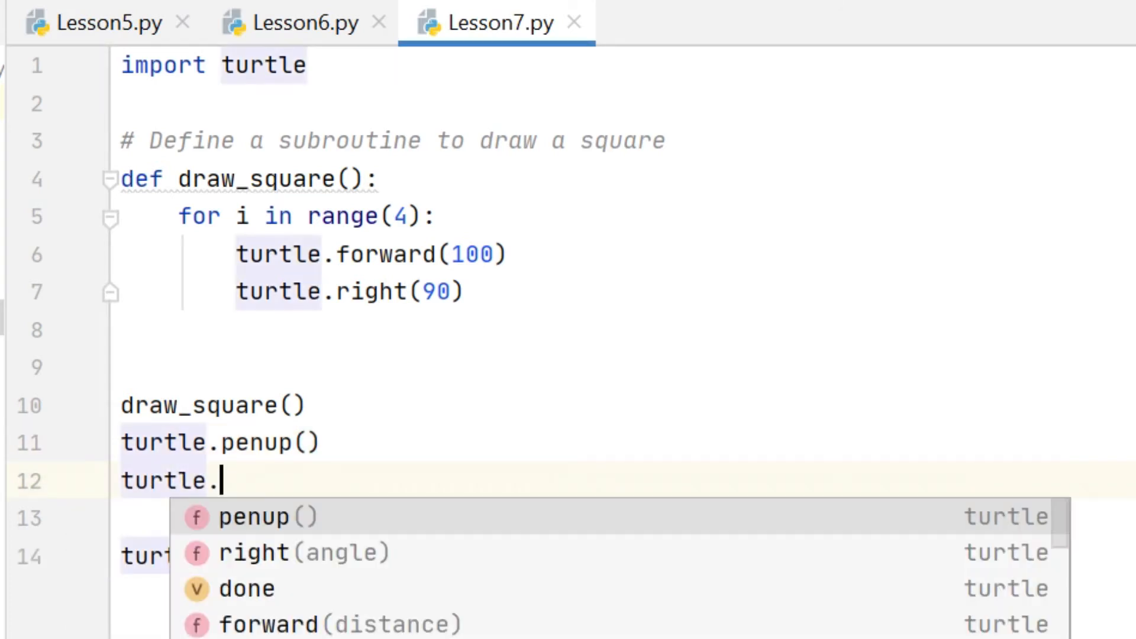
pyautogui.write('set')
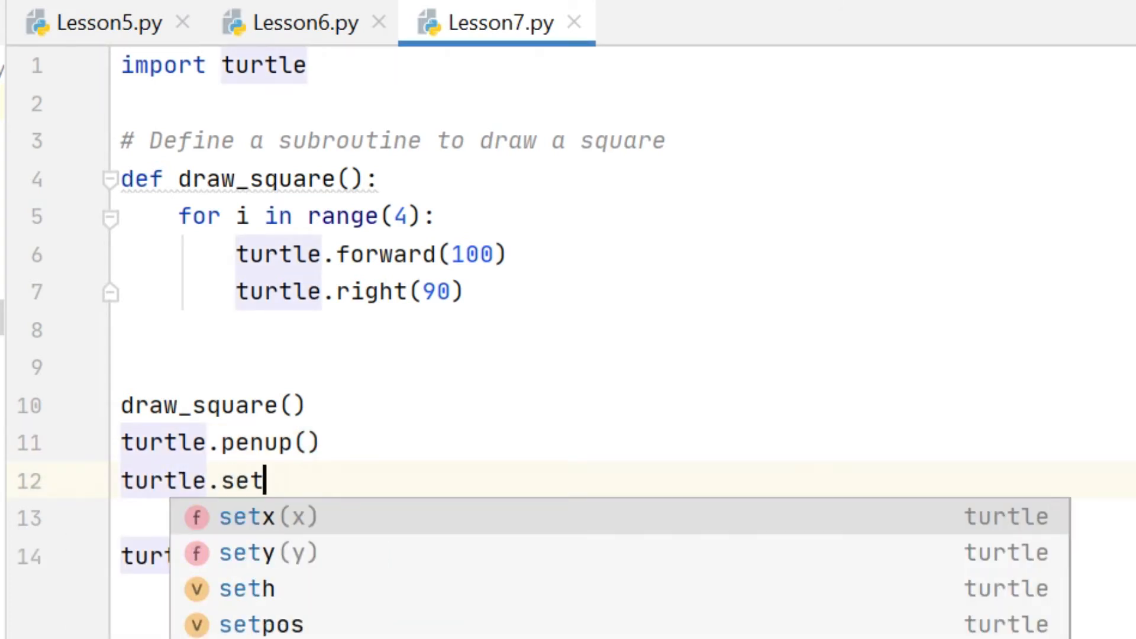
pyautogui.click(268, 516)
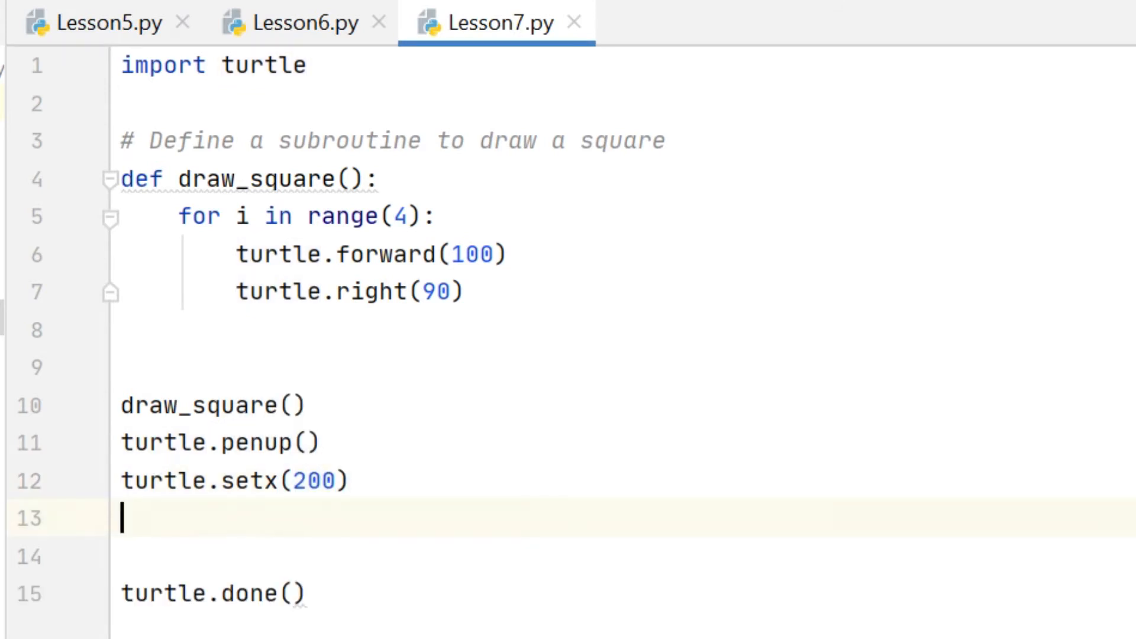
pyautogui.write('turtle.sety(200')
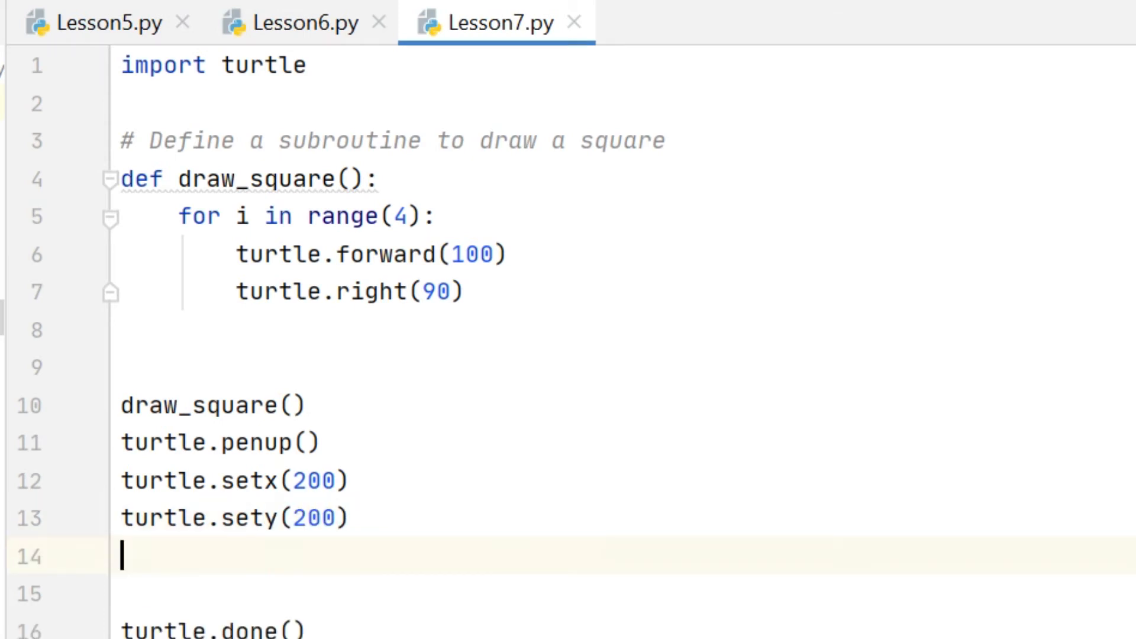
pyautogui.write('turtle.pendown(')
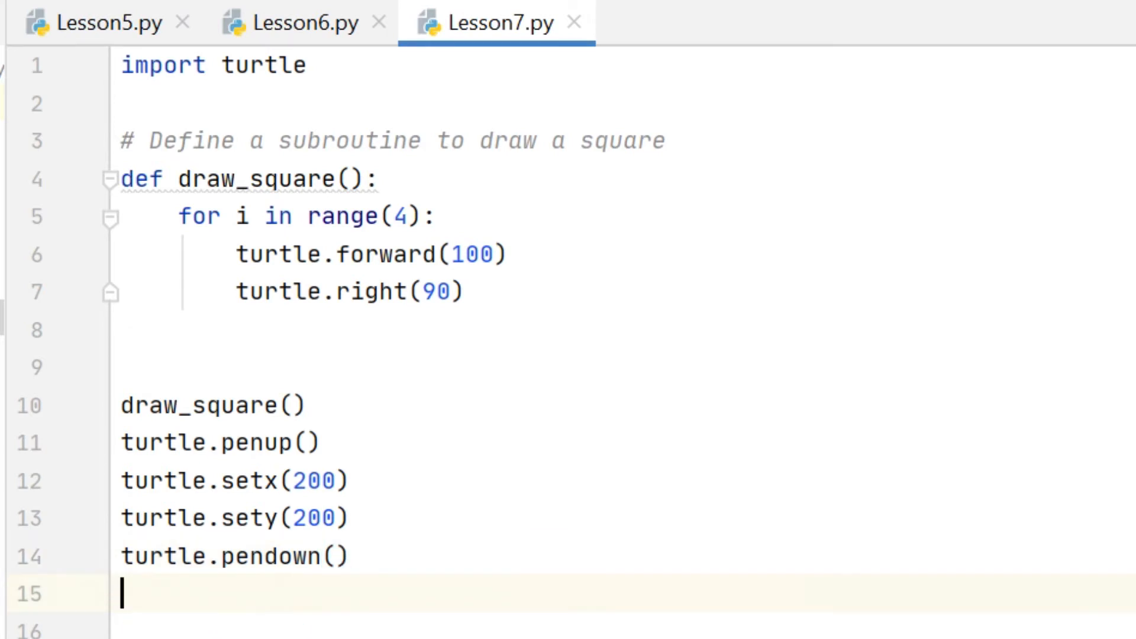
pyautogui.write('draw_square(')
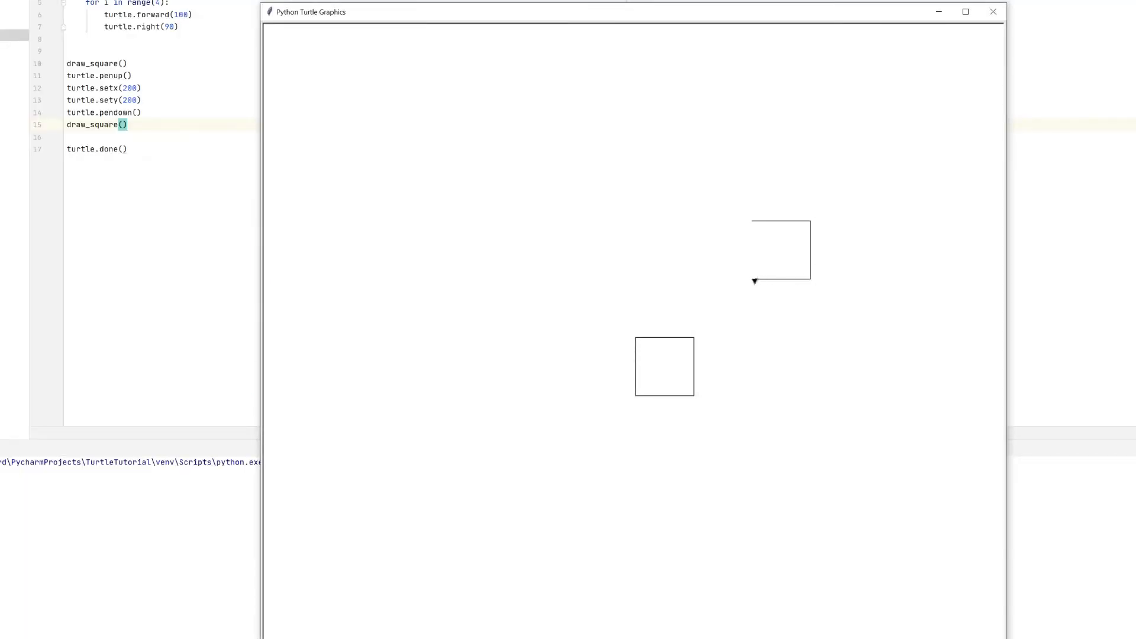
pyautogui.moveTo(736, 197)
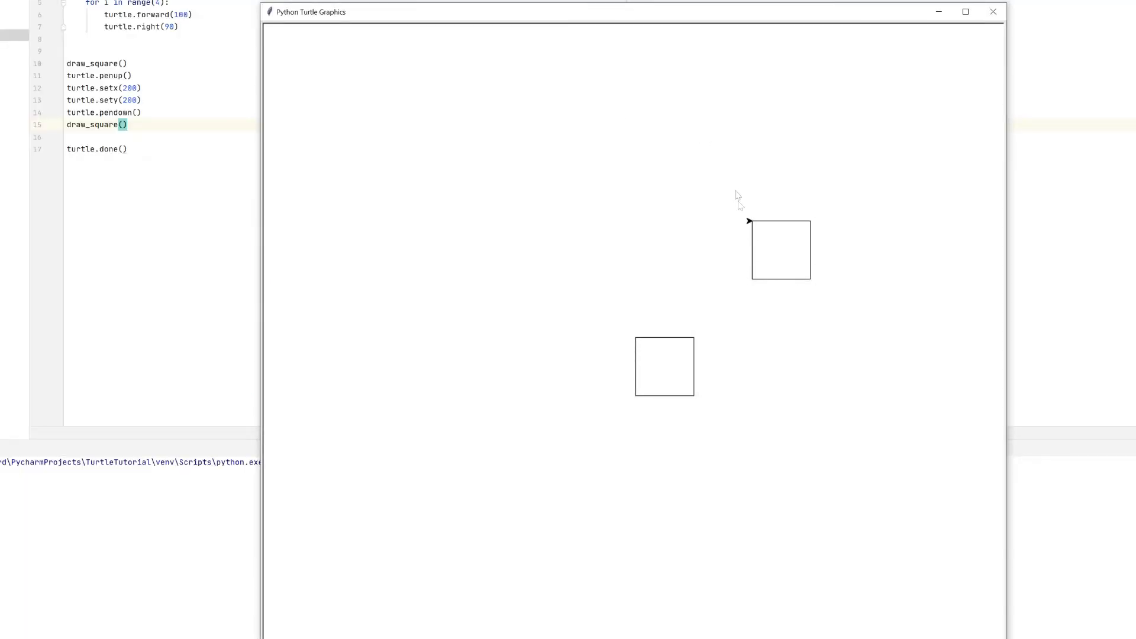
pyautogui.moveTo(636, 404)
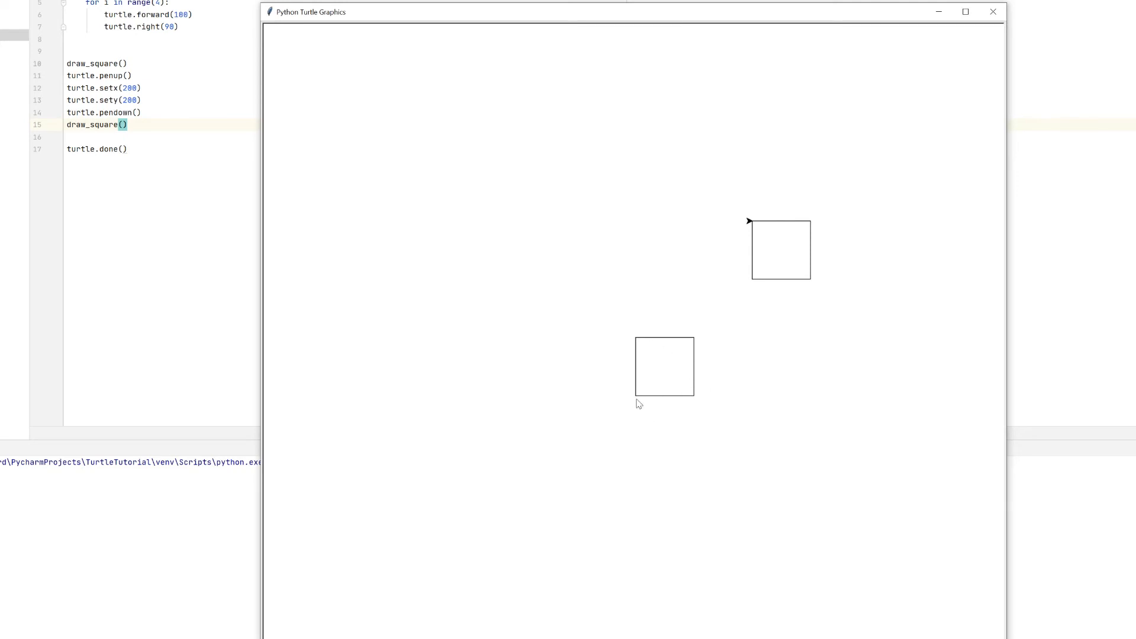
pyautogui.moveTo(751, 403)
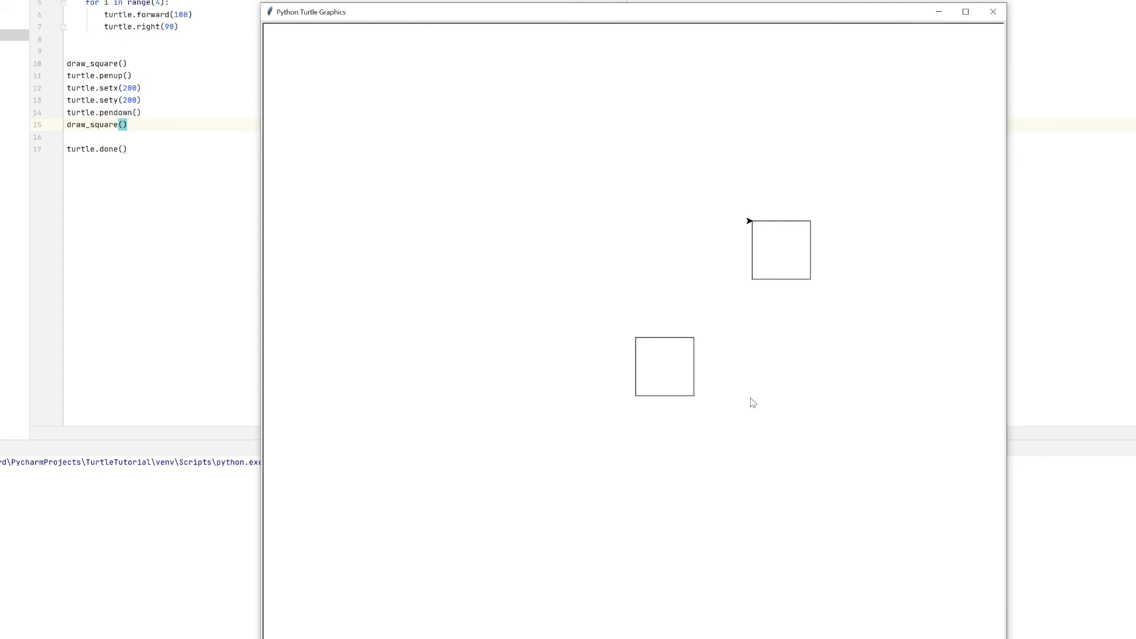
pyautogui.moveTo(742, 277)
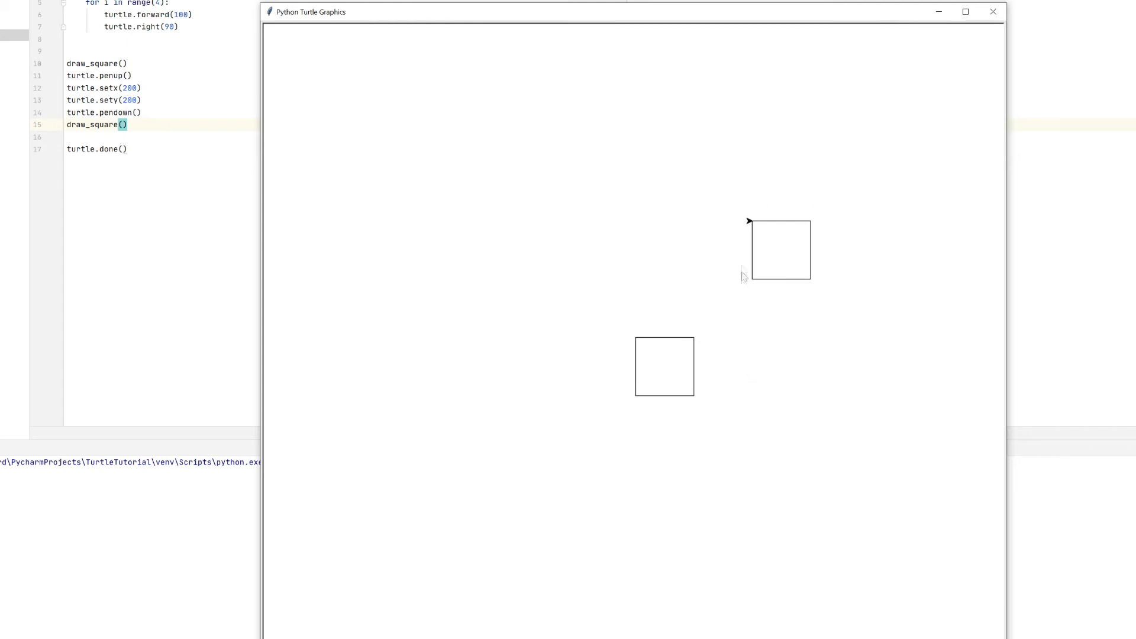
pyautogui.moveTo(743, 279)
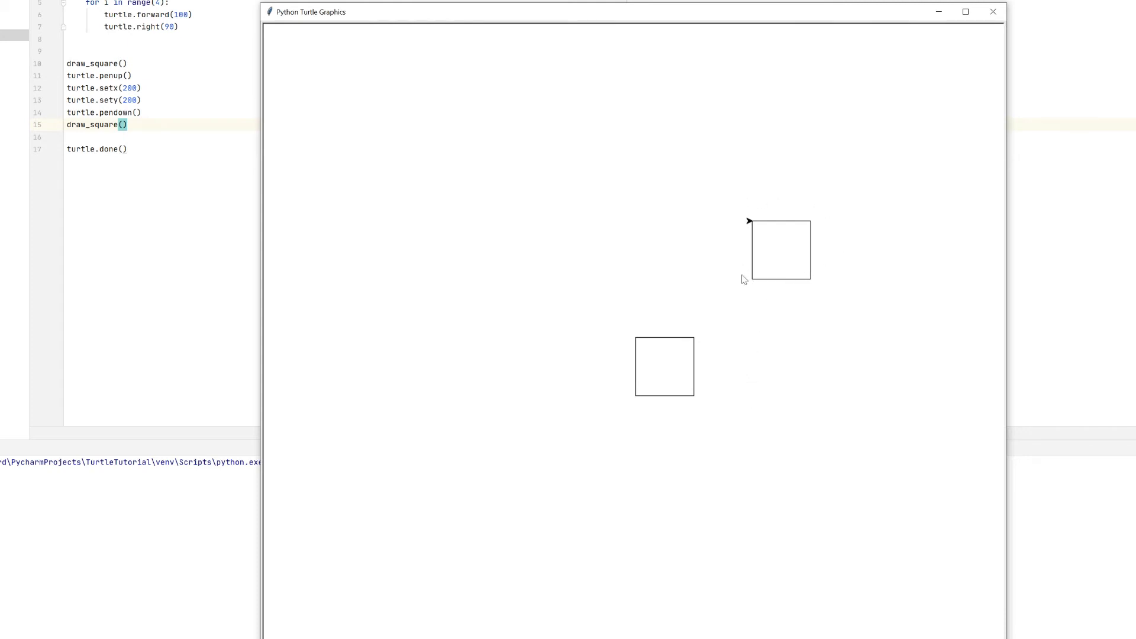
pyautogui.moveTo(784, 275)
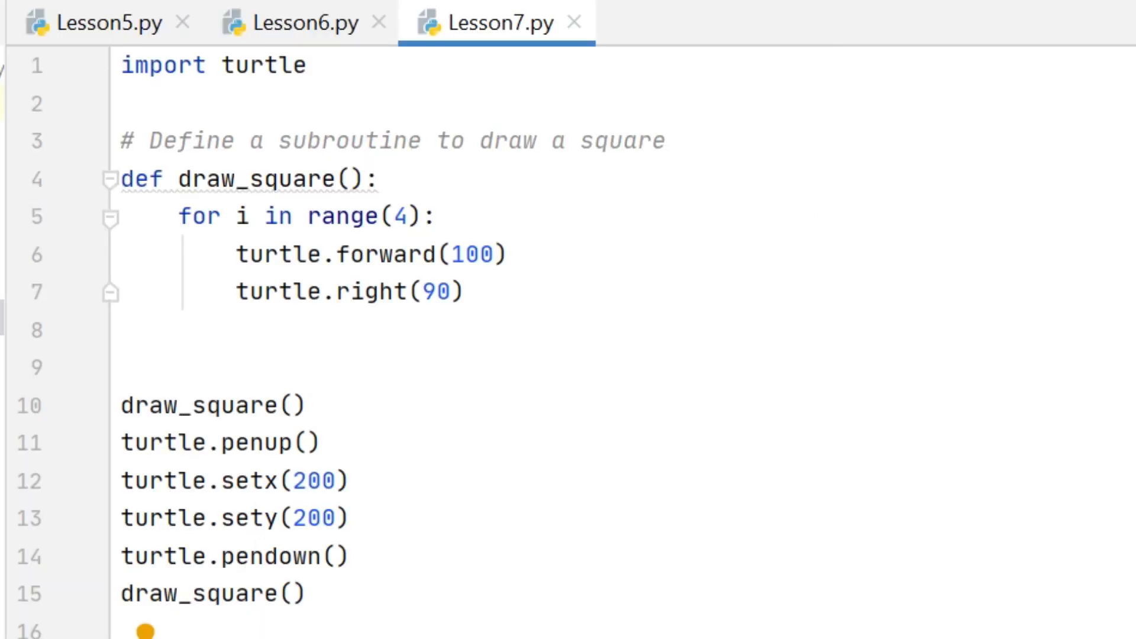
# - Give draw_square a size parameter and use it as turtle.forward's side length
pyautogui.click(348, 179)
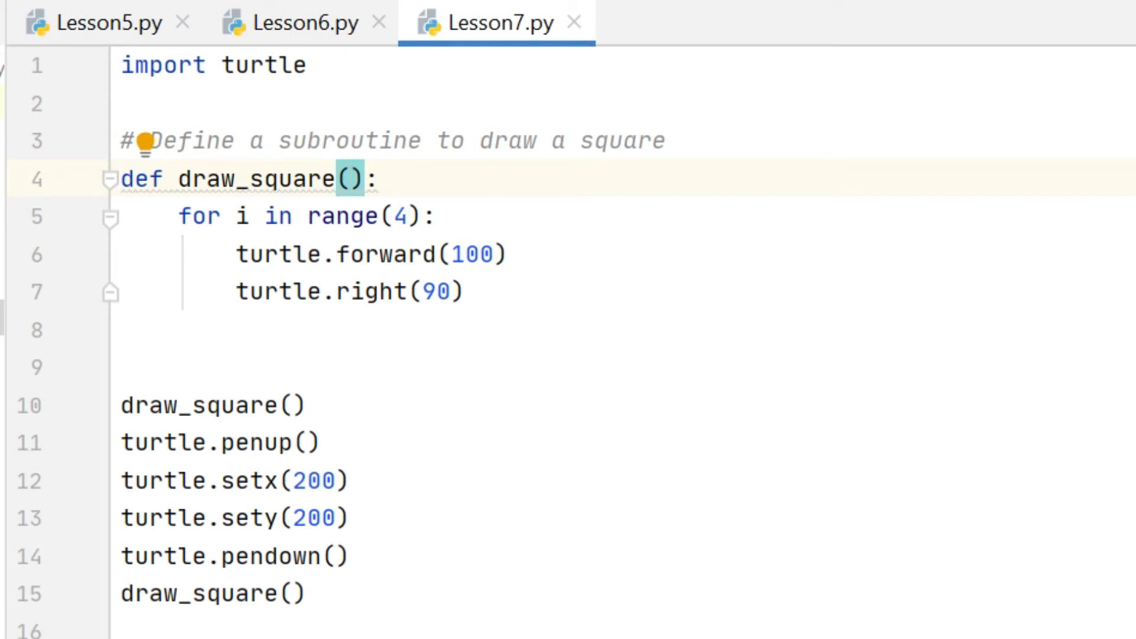
pyautogui.write('size')
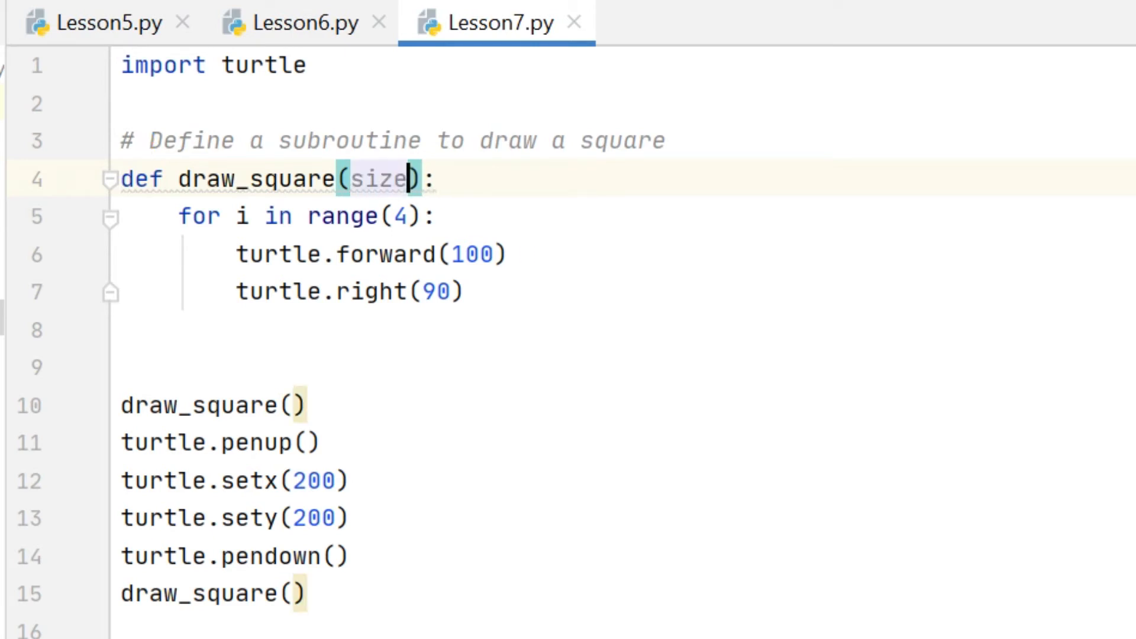
pyautogui.click(123, 329)
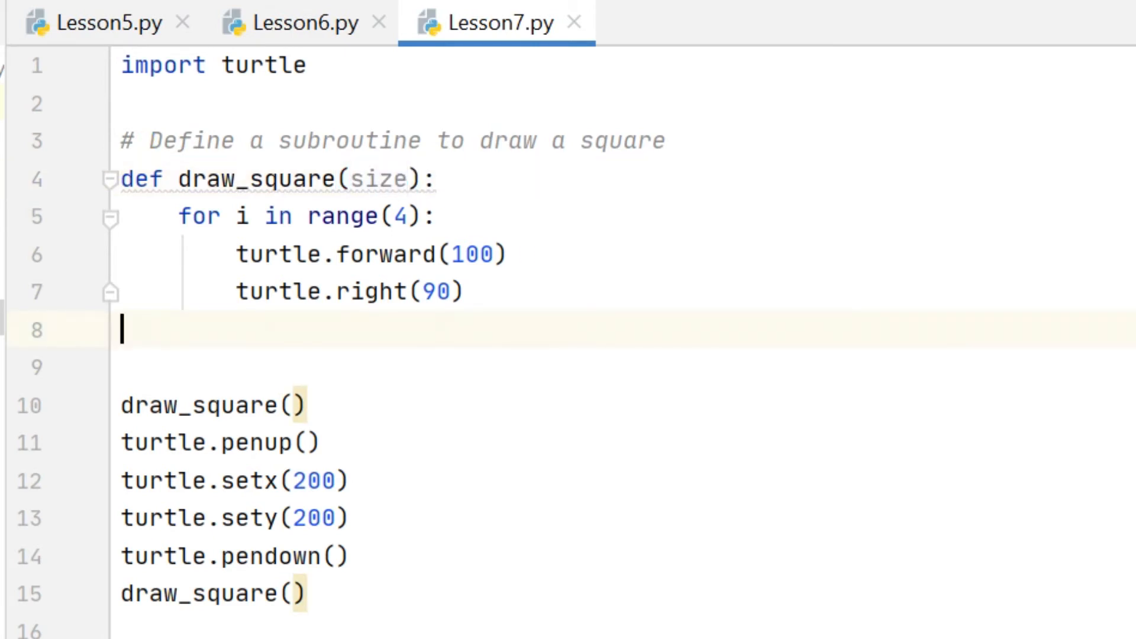
pyautogui.doubleClick(471, 255)
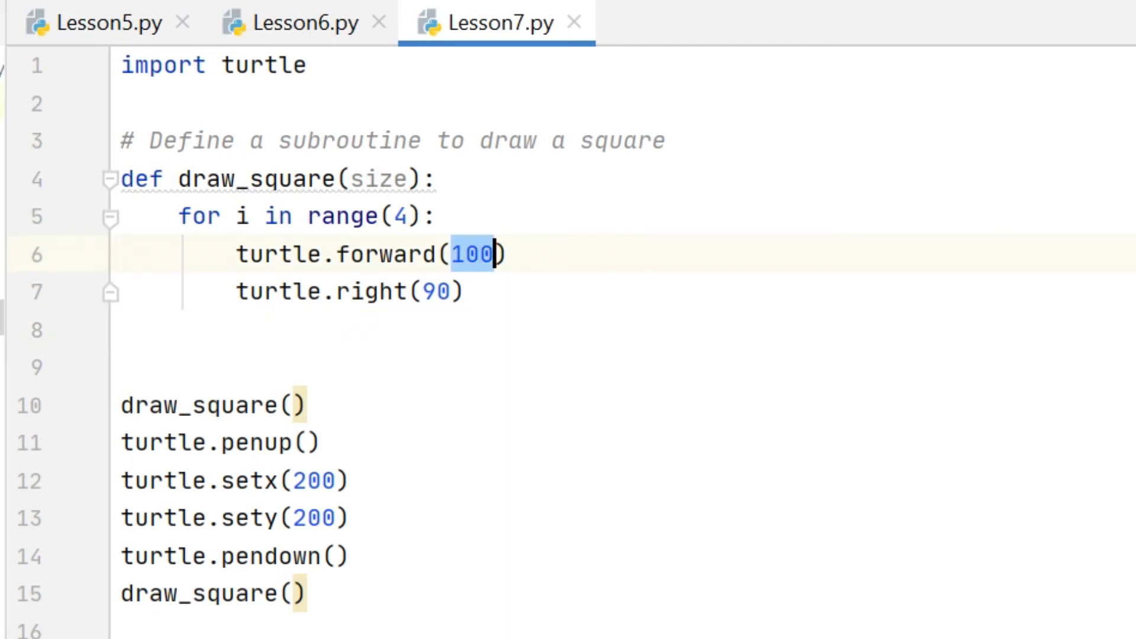
pyautogui.write('size')
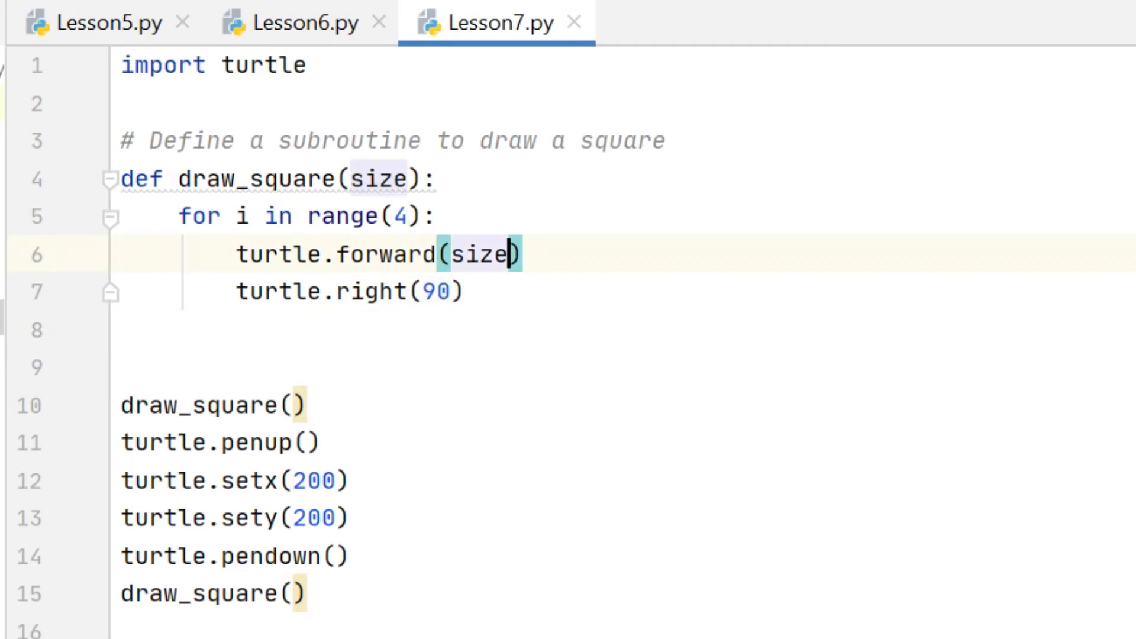
# - Pass 100 to the first draw_square call and 50 to the second
pyautogui.click(290, 404)
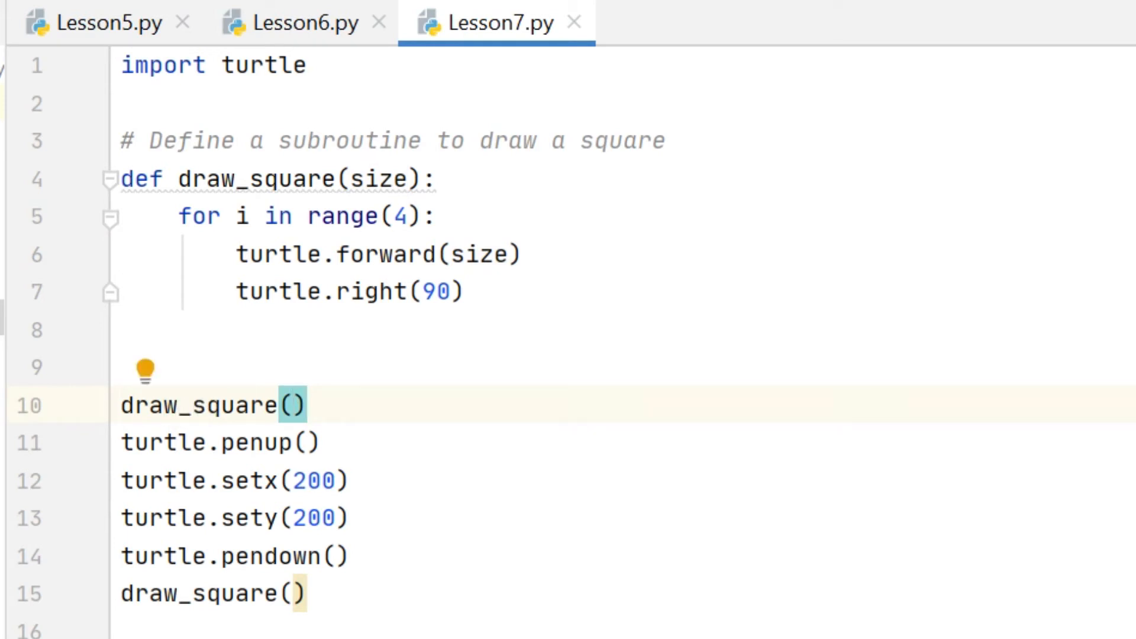
pyautogui.write('100')
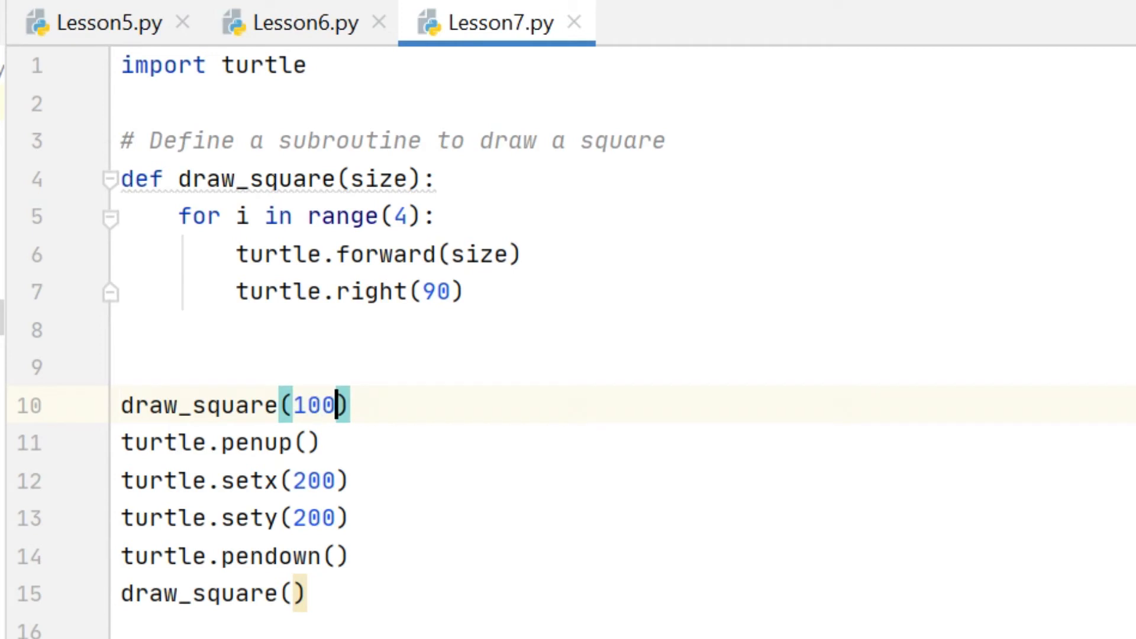
pyautogui.click(291, 592)
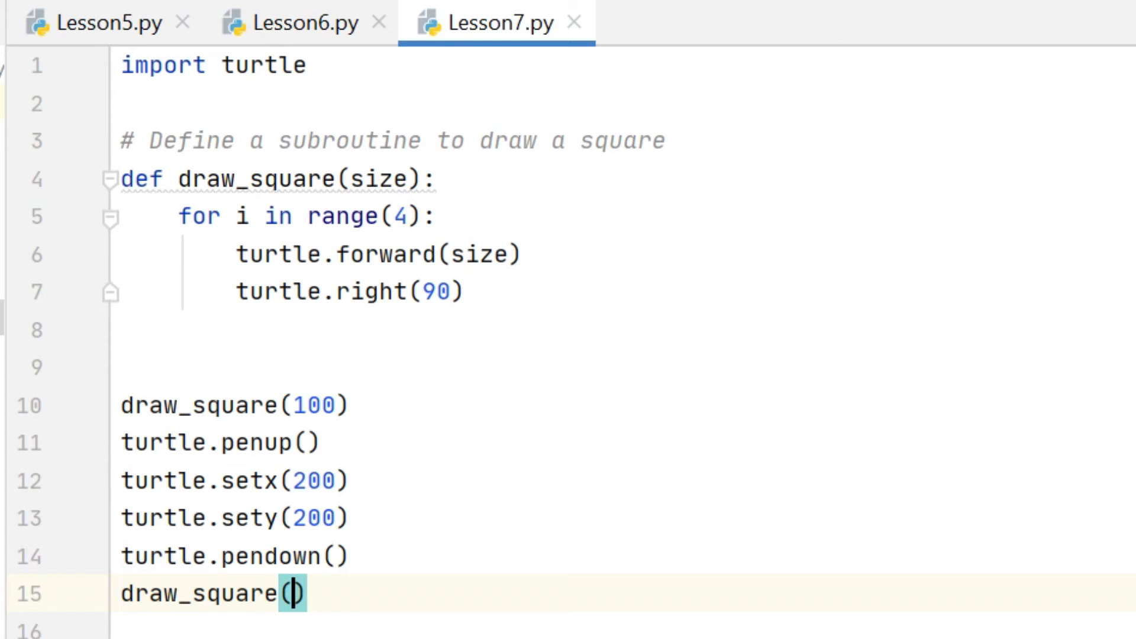
pyautogui.write('5')
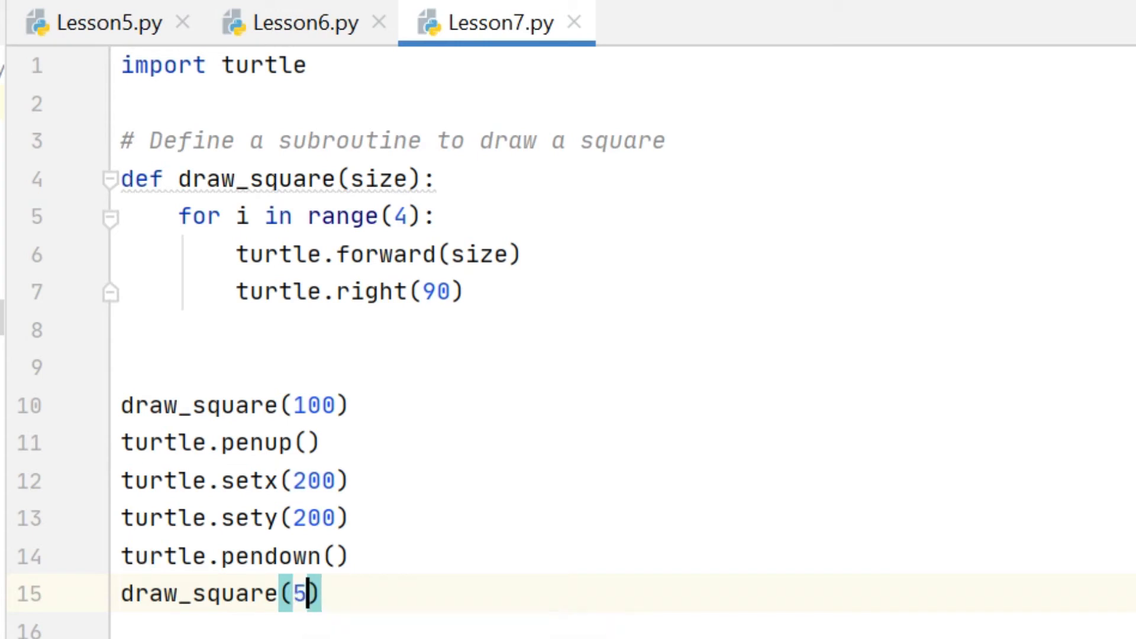
pyautogui.write('0')
pyautogui.write('#')
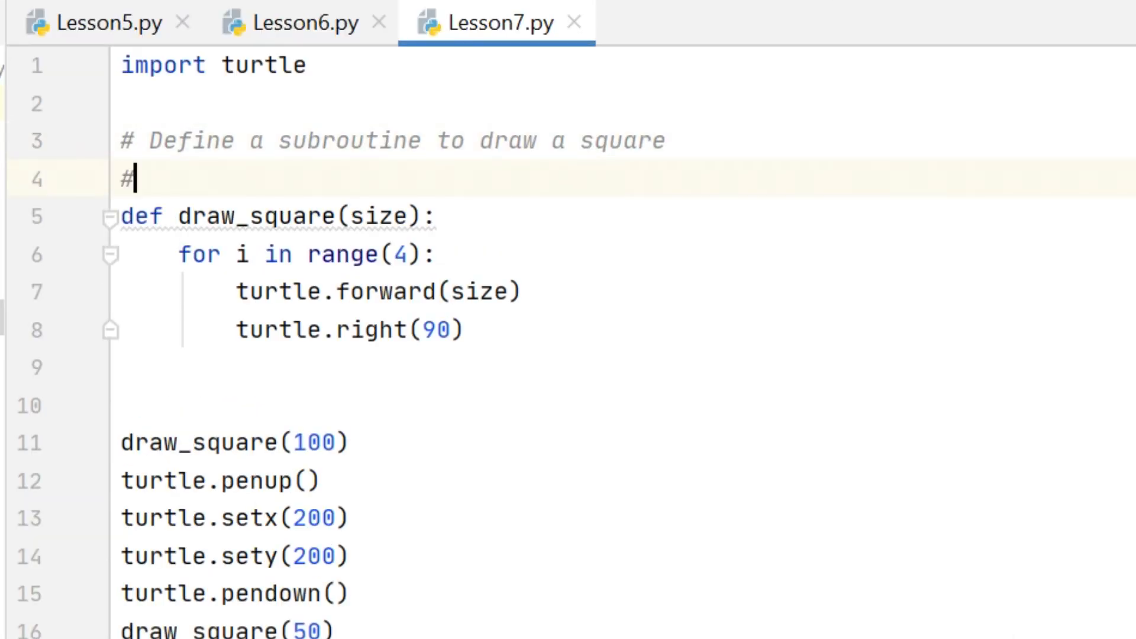
# - Write the comment 'We use a parameter to define the size of the square'
pyautogui.write('We use a paramt')
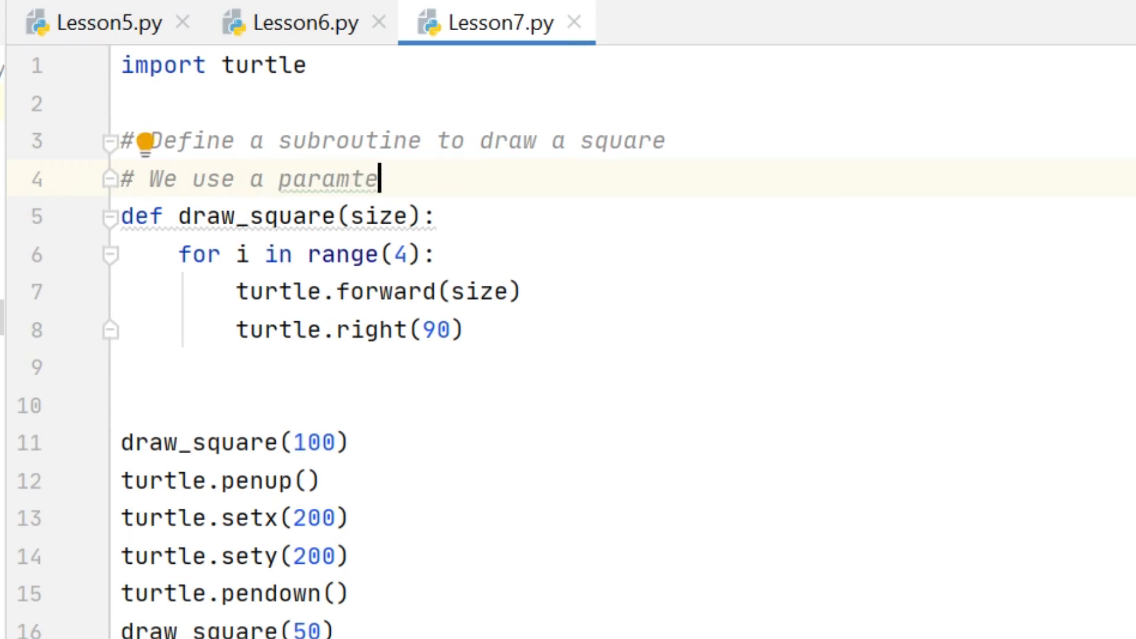
pyautogui.write('er')
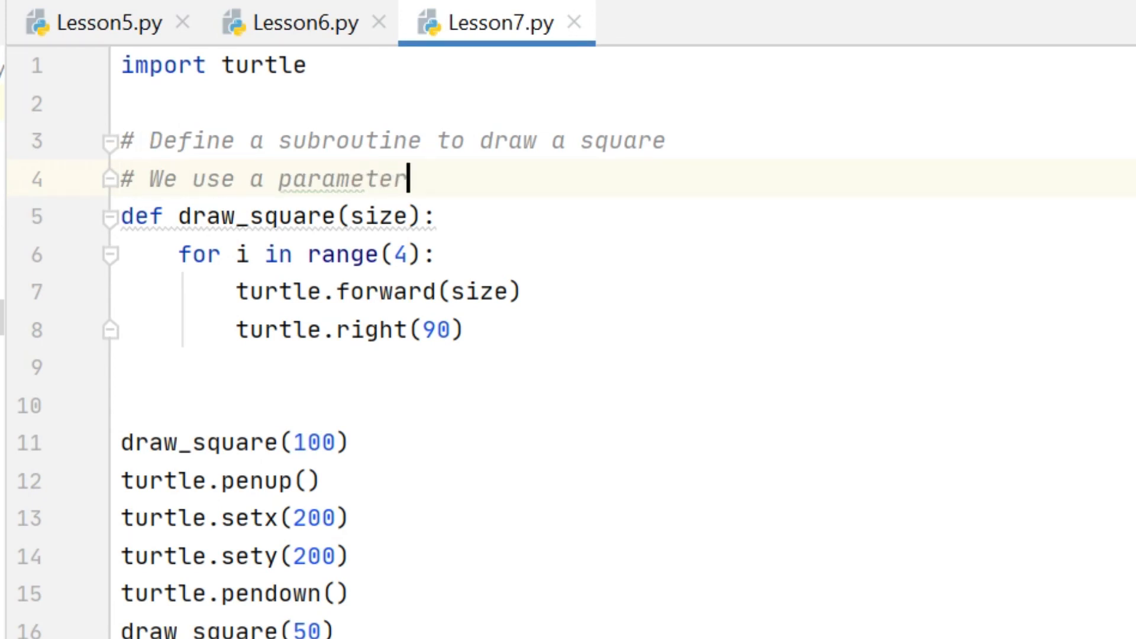
pyautogui.write('to')
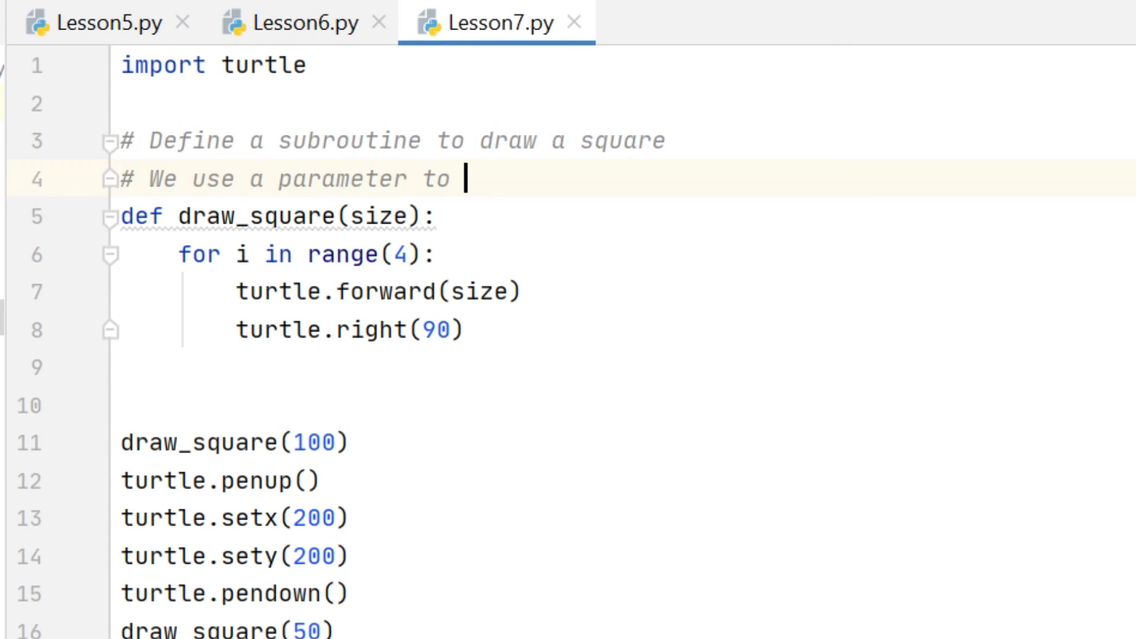
pyautogui.write('define the size')
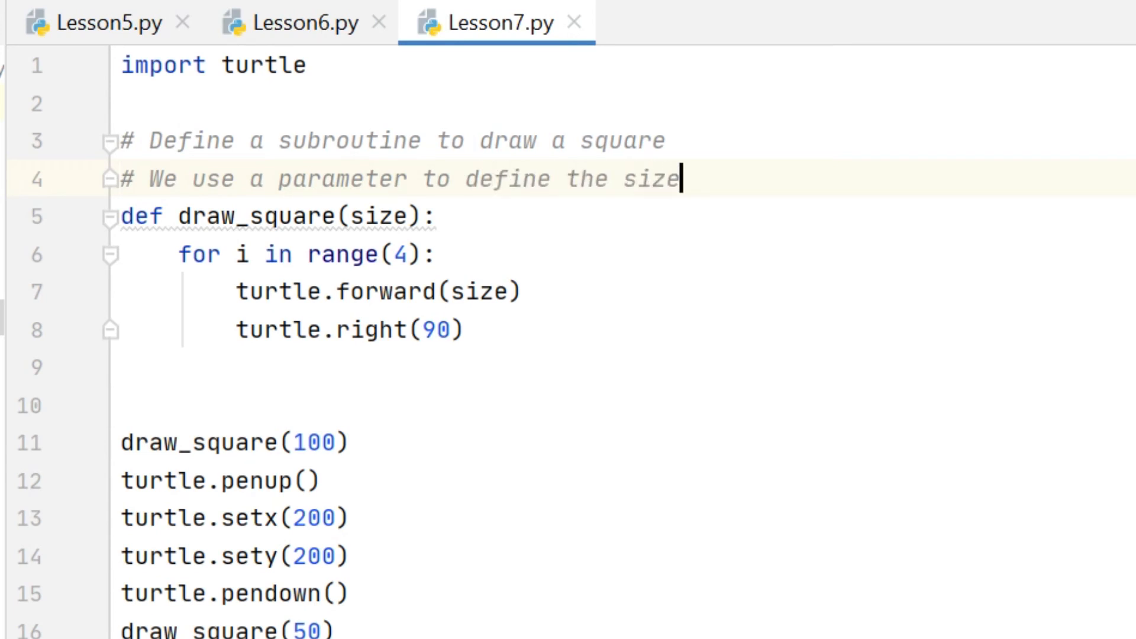
pyautogui.write('of the square')
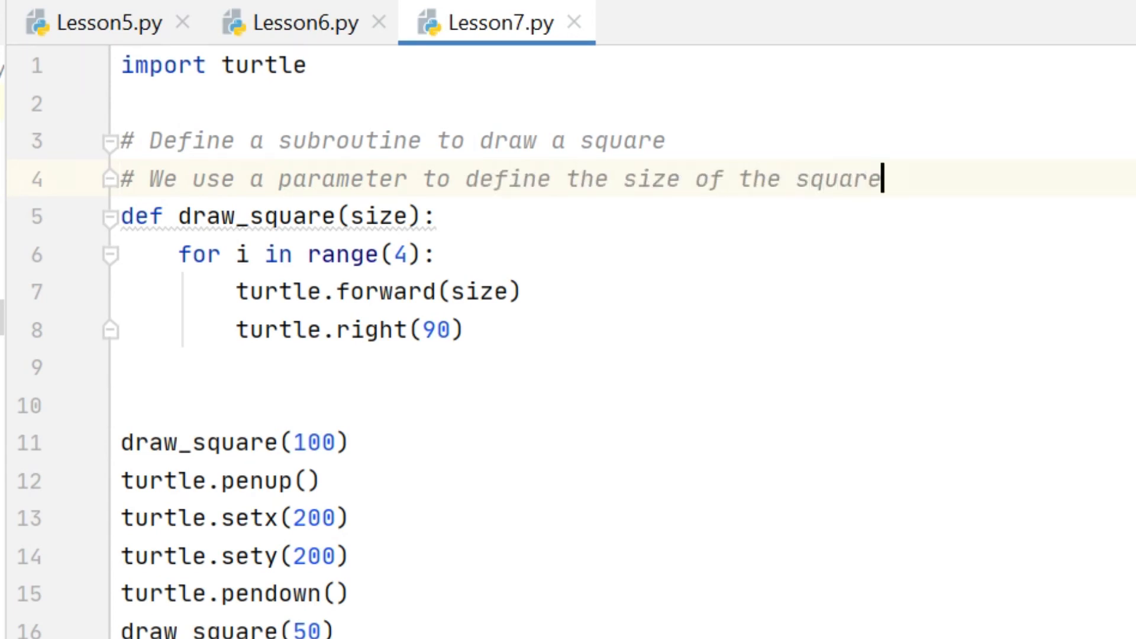